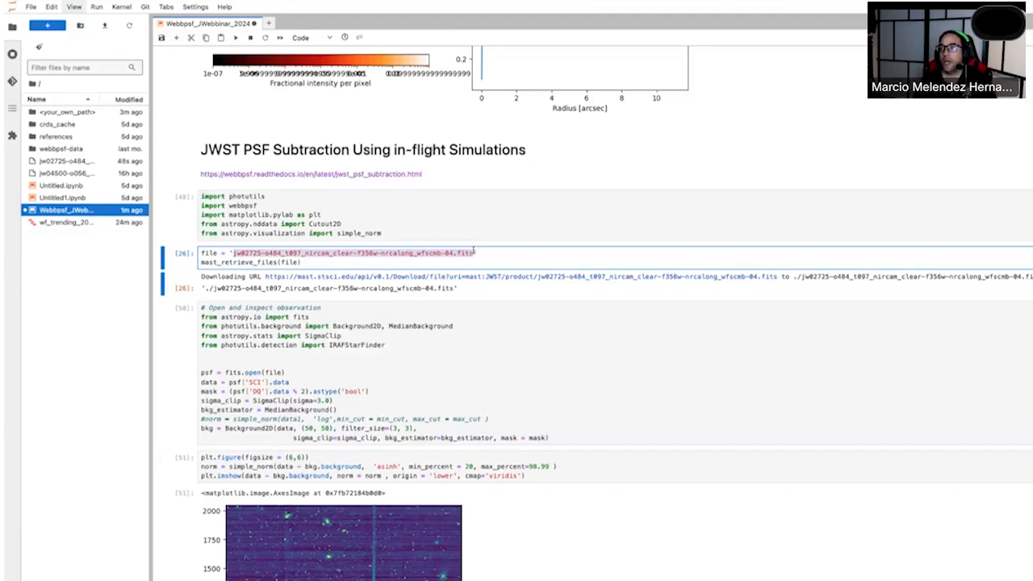
- Run the FITS file-name cell so the NIRCam observation is downloaded from MAST
left_click(468, 323)
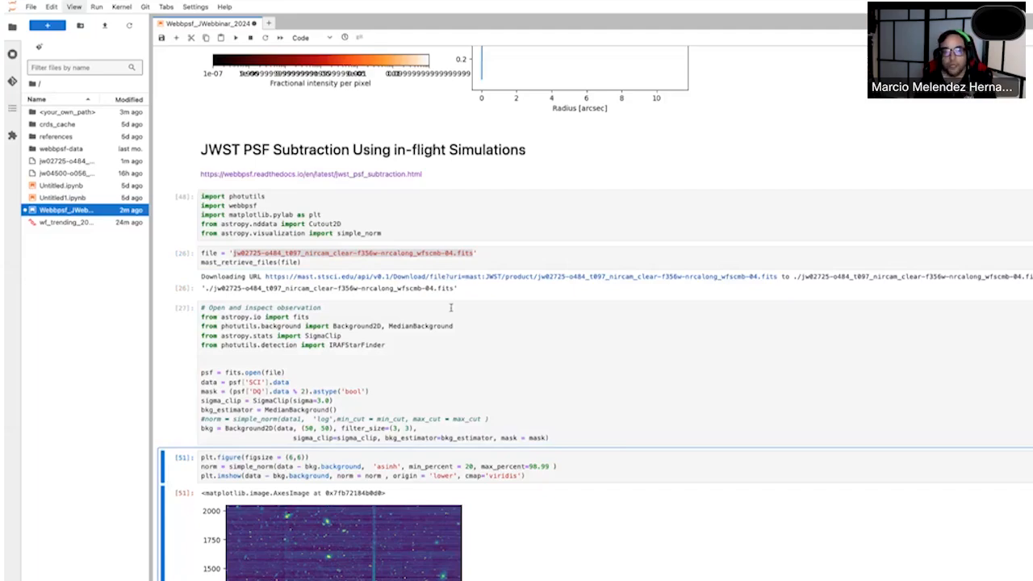
scroll("down", 3)
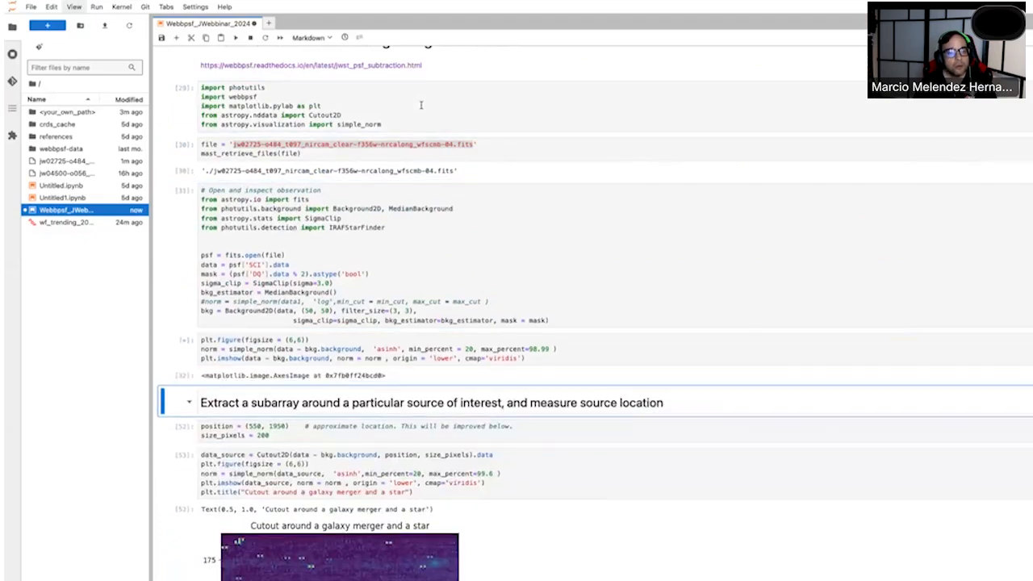
scroll("down", 3)
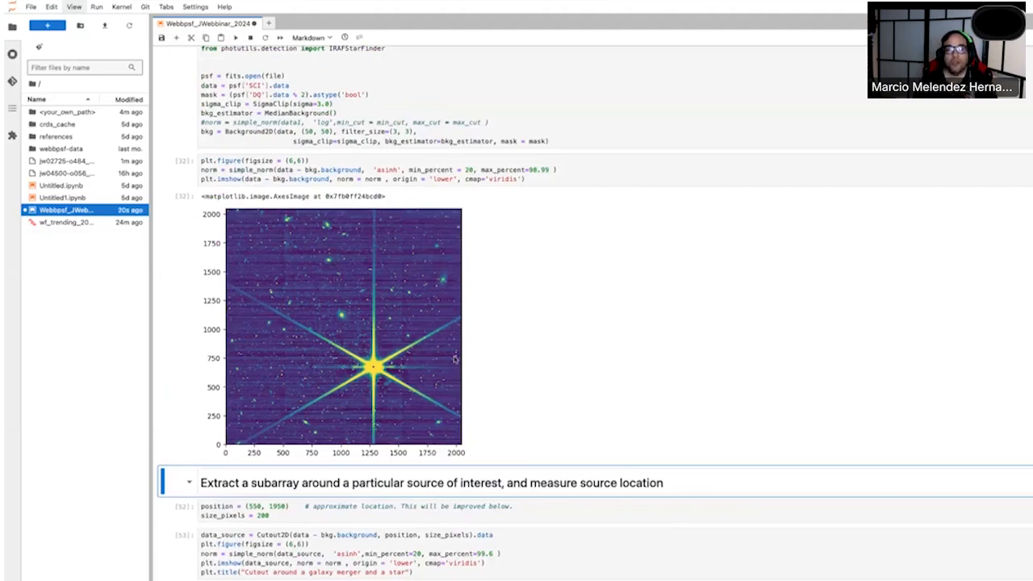
mouse_move(315, 340)
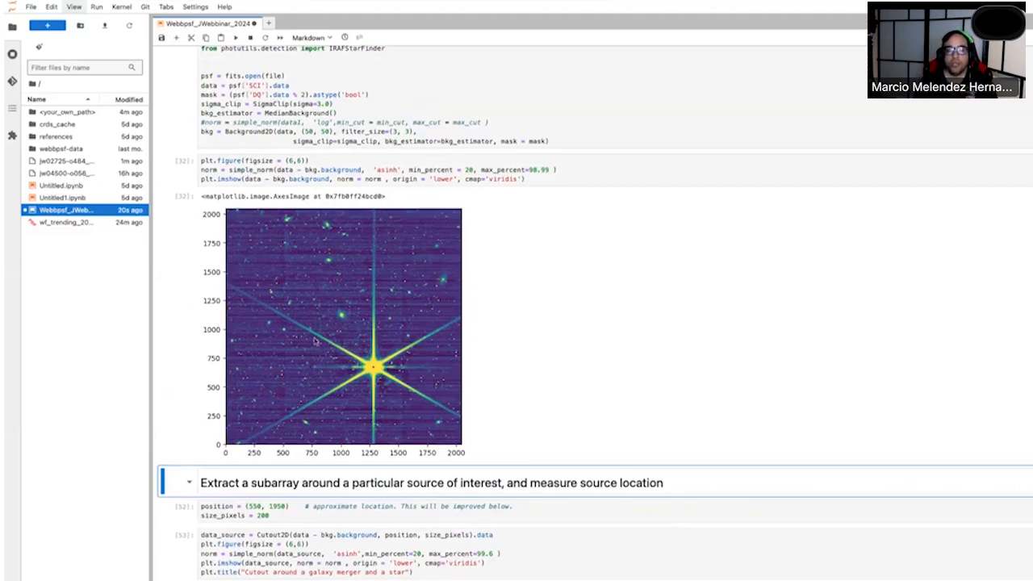
mouse_move(381, 413)
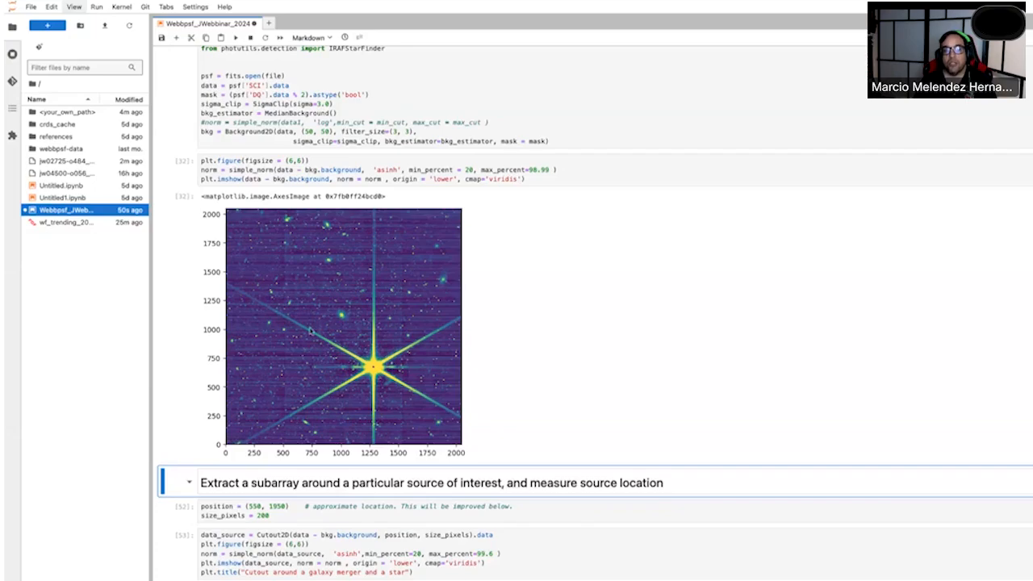
mouse_move(578, 313)
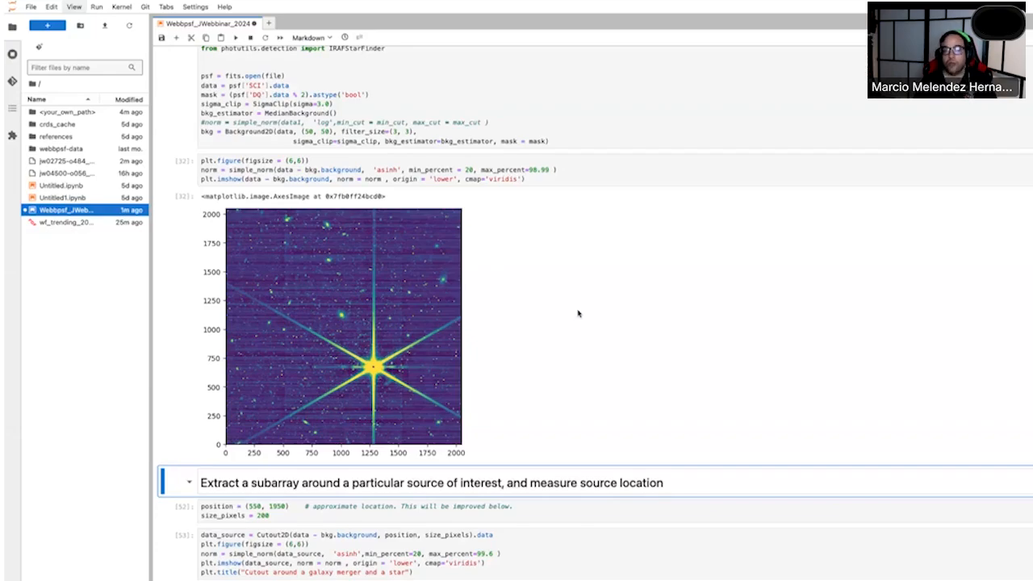
scroll("down", 3)
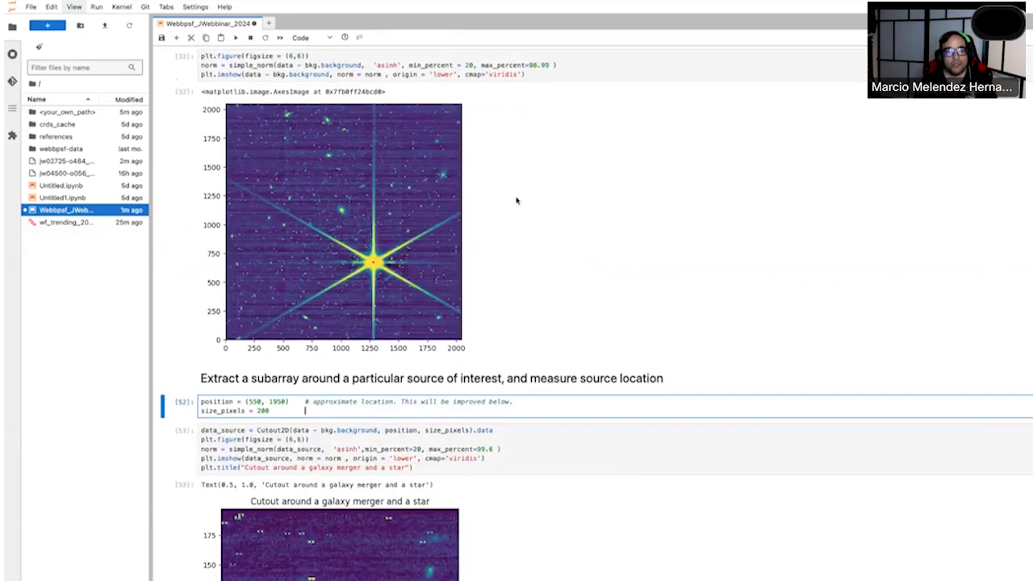
- Run the cutout and star-finder cells to plot the galaxy merger cutout with the star marked
scroll("down", 3)
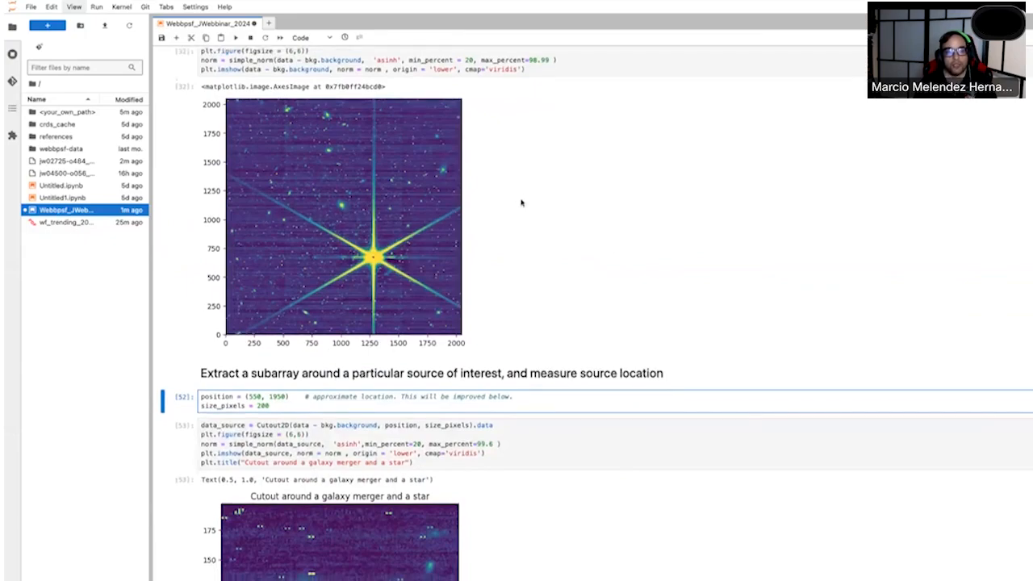
scroll("down", 3)
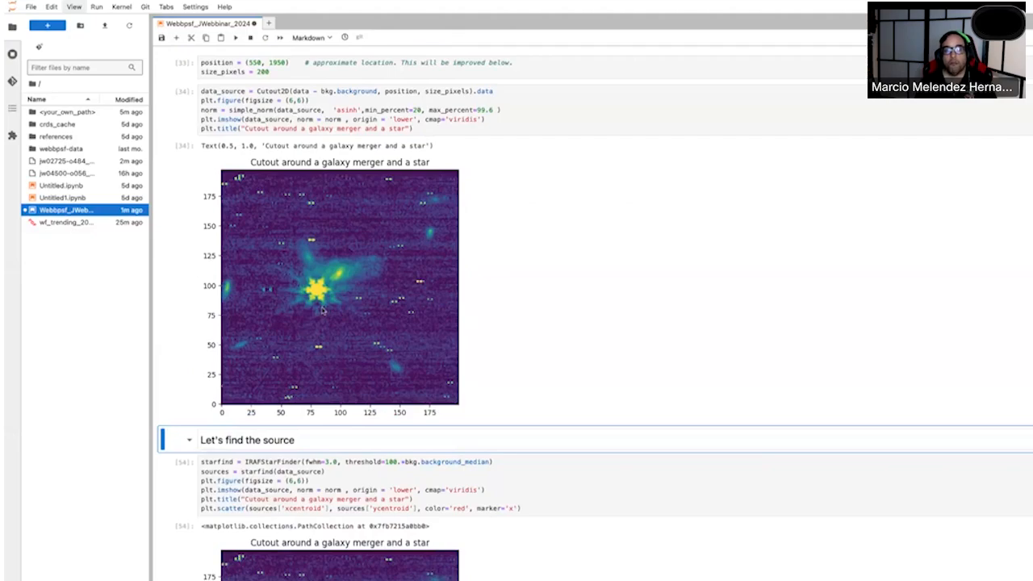
mouse_move(346, 240)
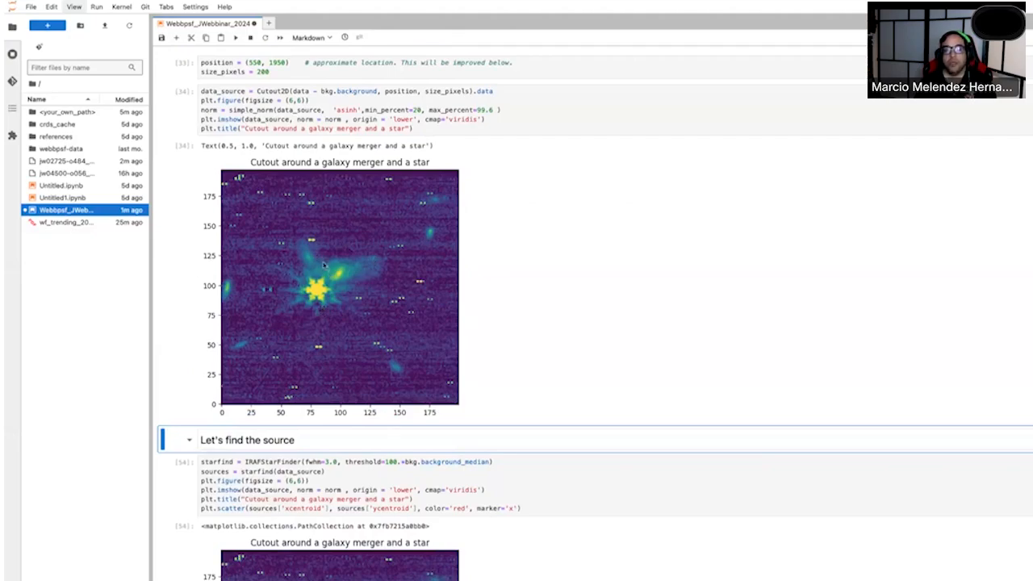
mouse_move(363, 270)
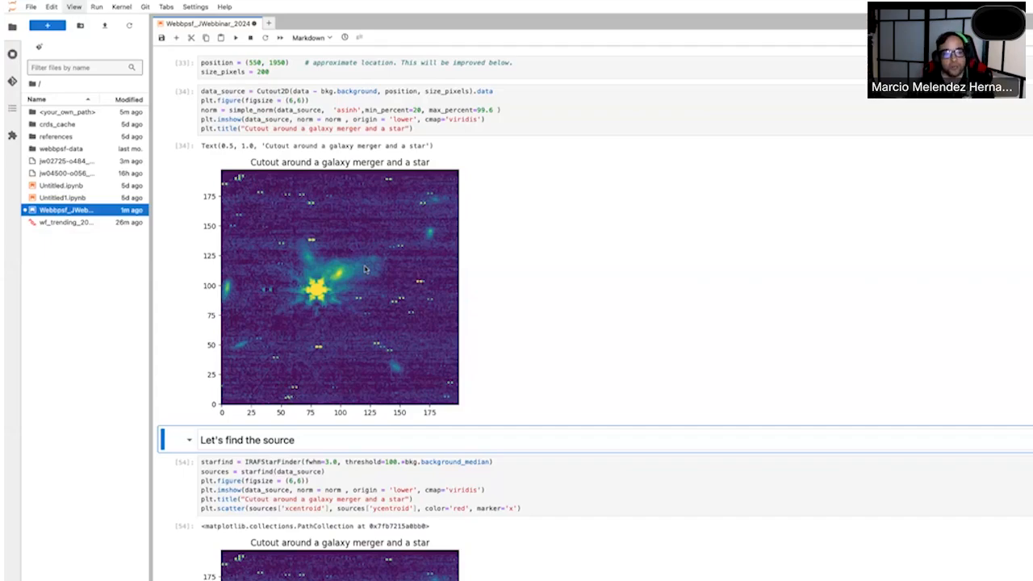
scroll("down", 3)
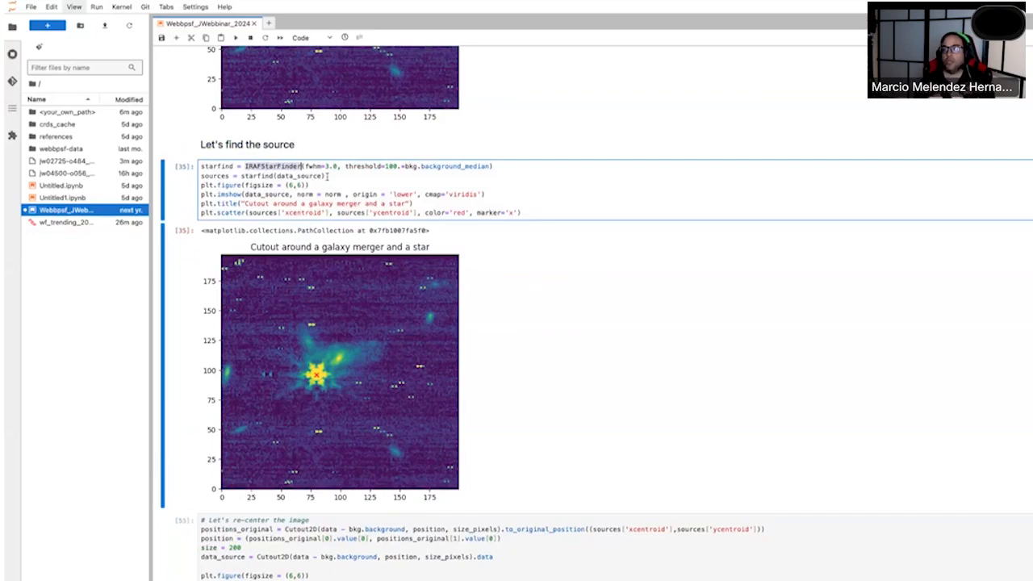
- Run the re-centering cell to plot the star-centered cutout and print its pixel coordinates
scroll("down", 3)
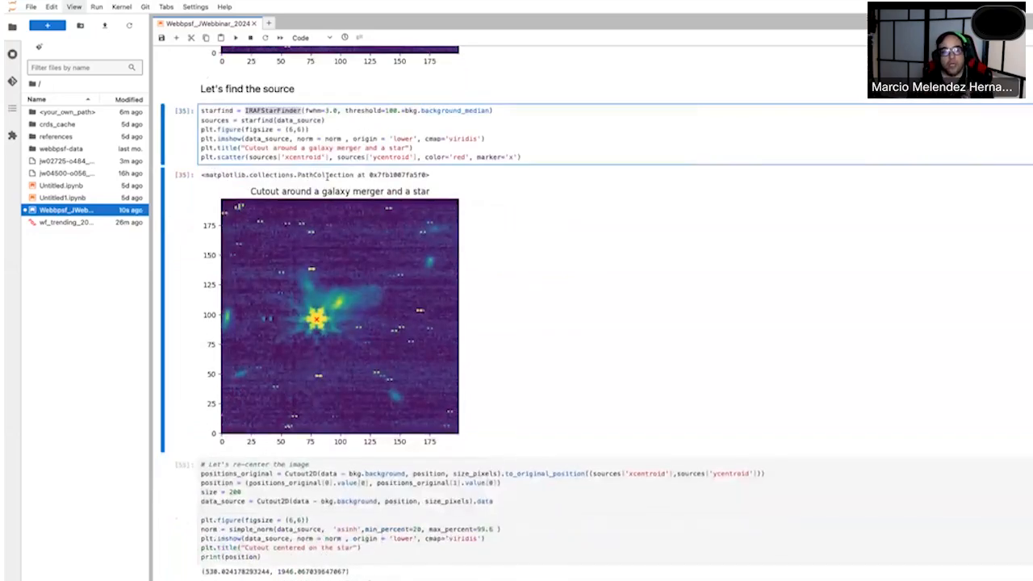
scroll("down", 3)
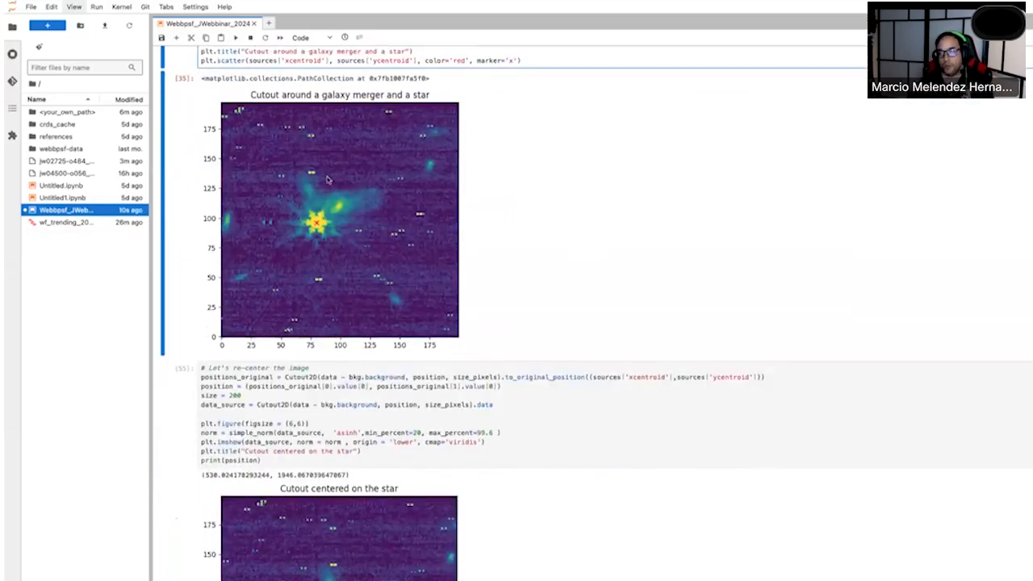
scroll("down", 3)
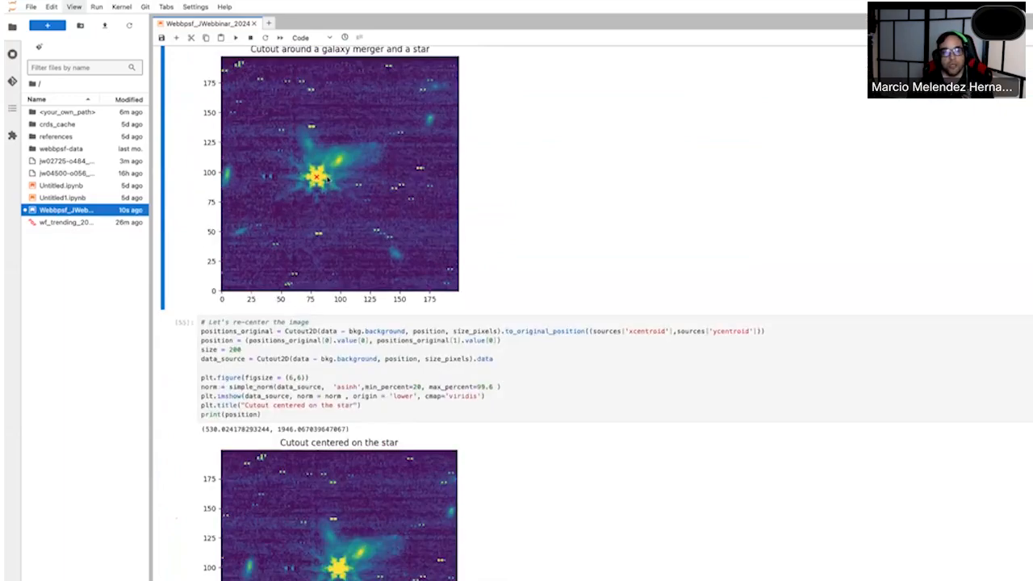
scroll("down", 3)
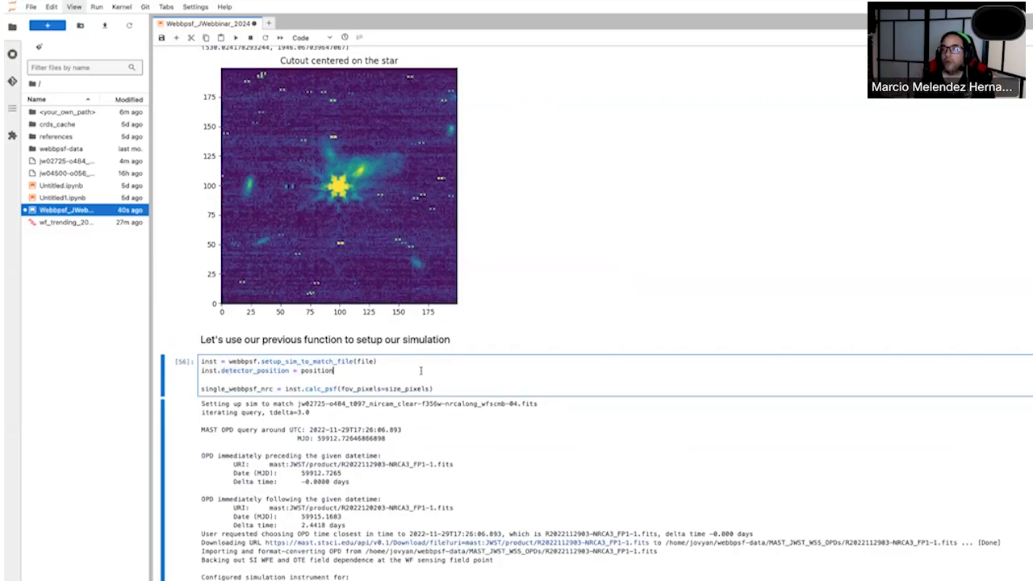
- Compute the NIRCam F356W WebbPSF model and print its FITS header with wavelength and oversampling keywords
scroll("down", 3)
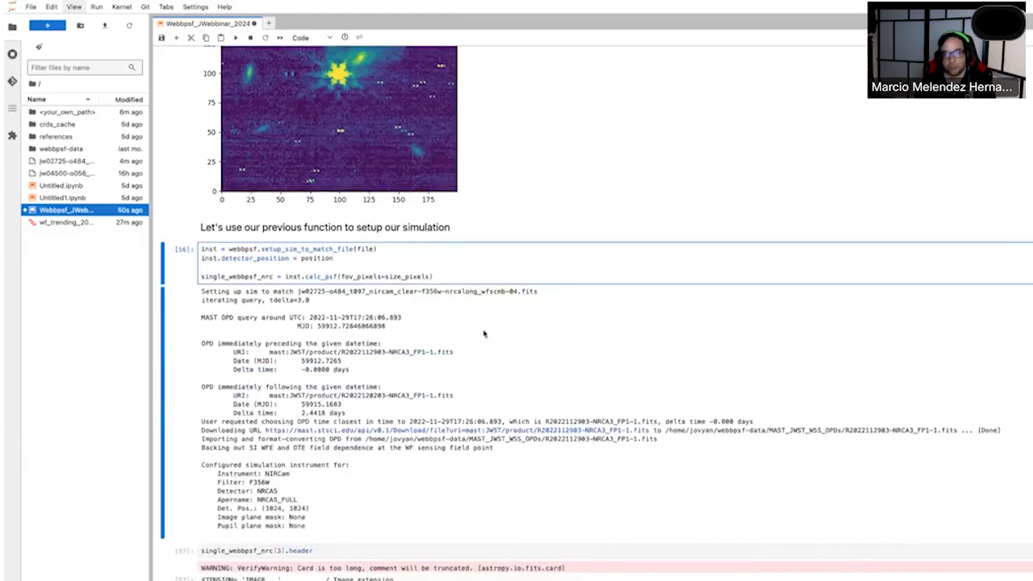
left_click(320, 258)
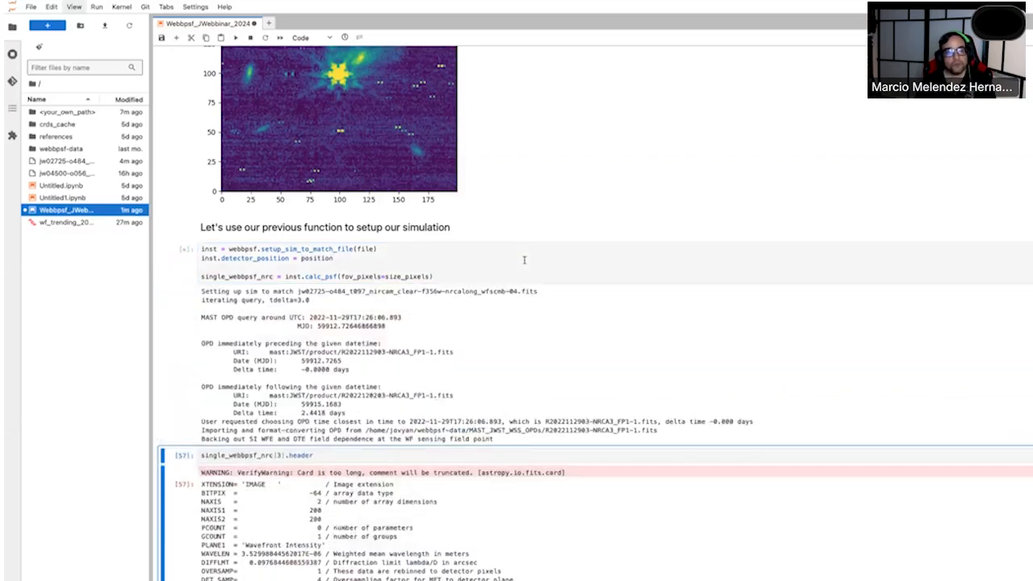
scroll("down", 3)
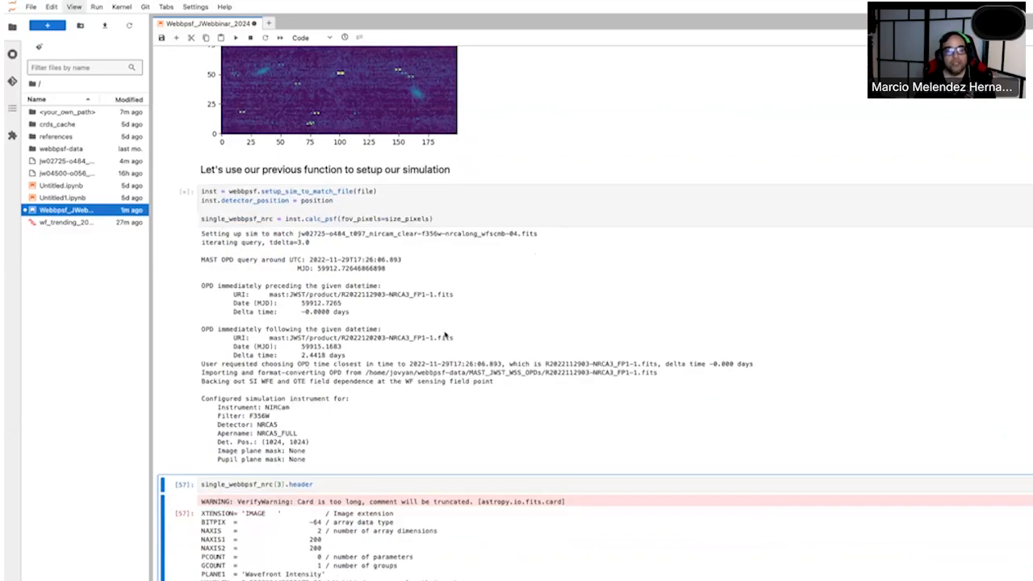
mouse_move(385, 310)
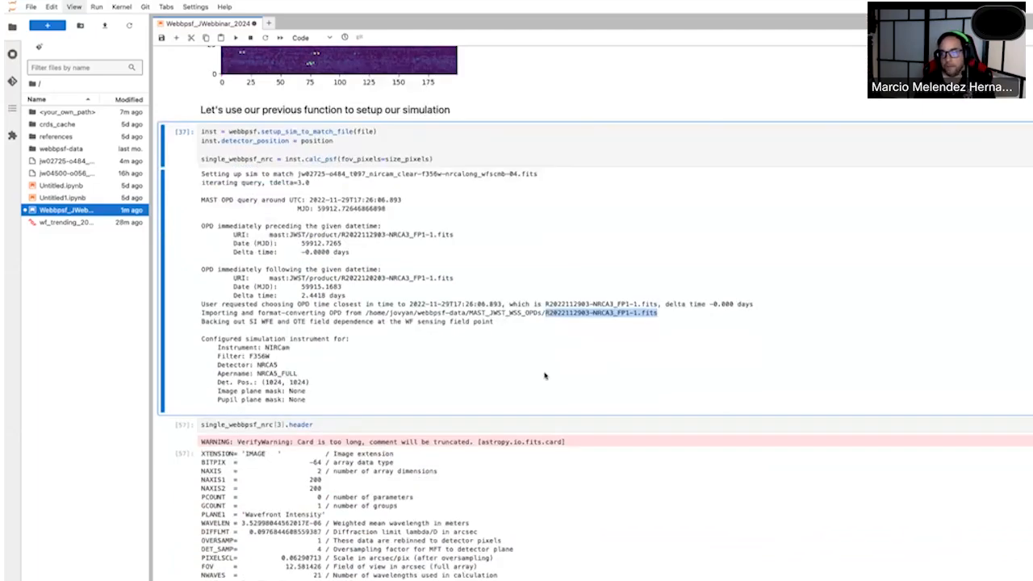
scroll("down", 3)
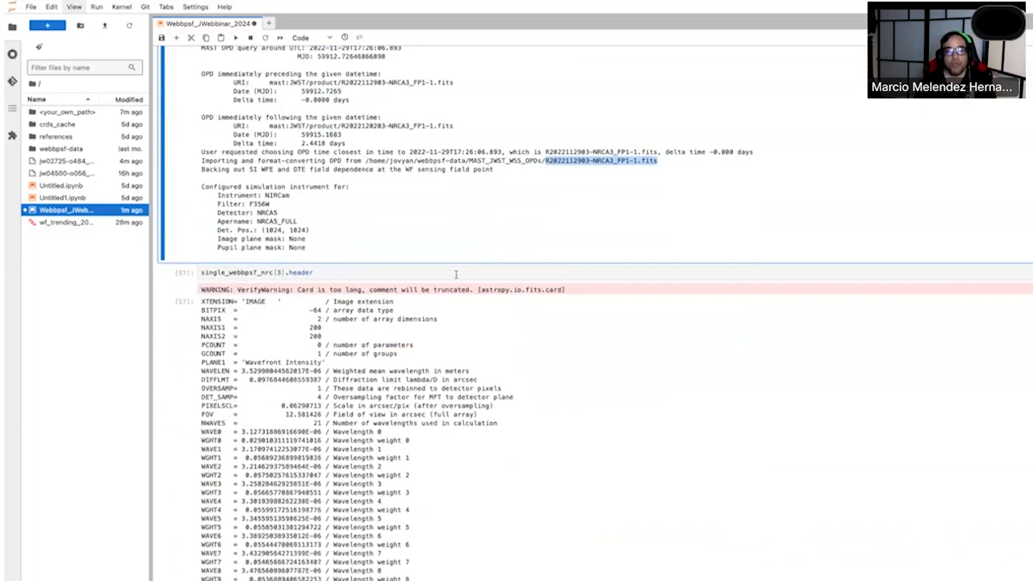
scroll("down", 3)
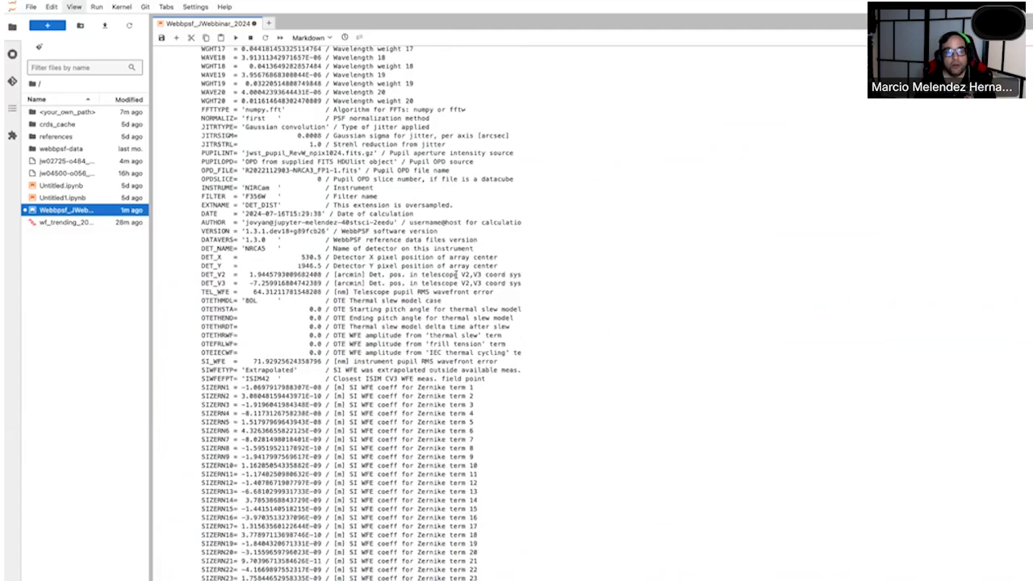
scroll("down", 3)
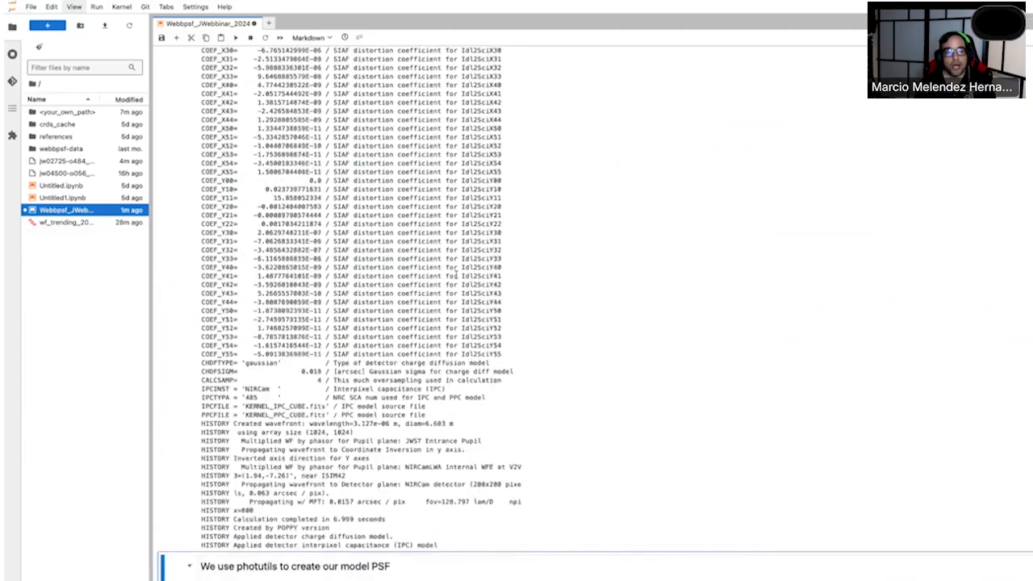
scroll("down", 3)
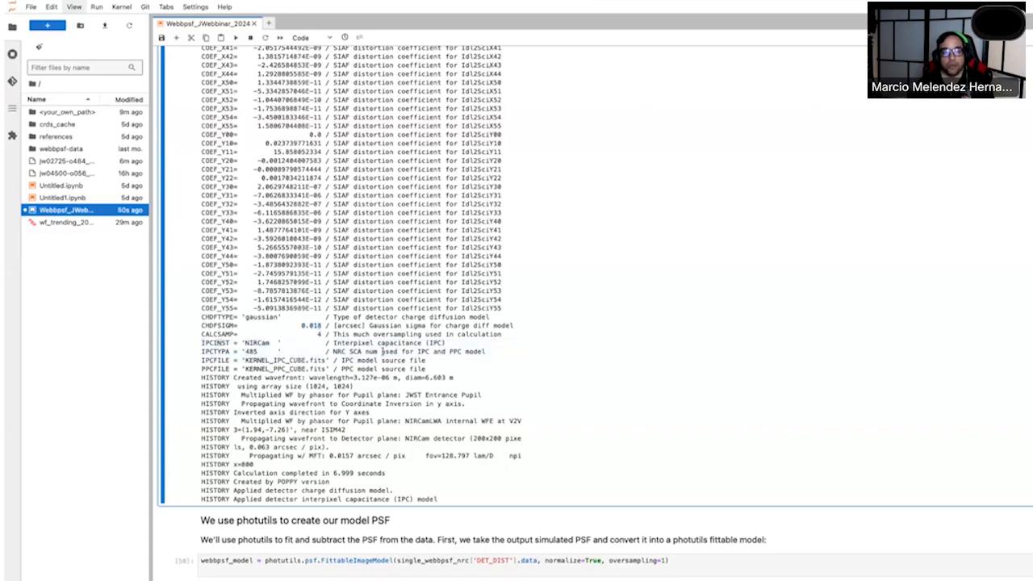
- Run the FittableImageModel and PSFPhotometry cells to print the fitted source table and residual plots
left_click_drag(202, 352, 487, 360)
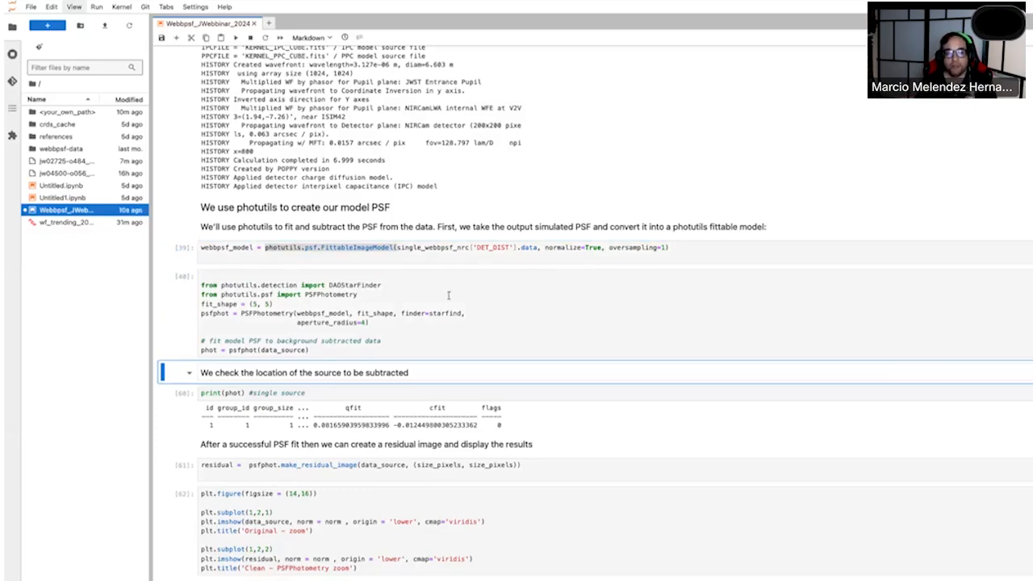
left_click(491, 394)
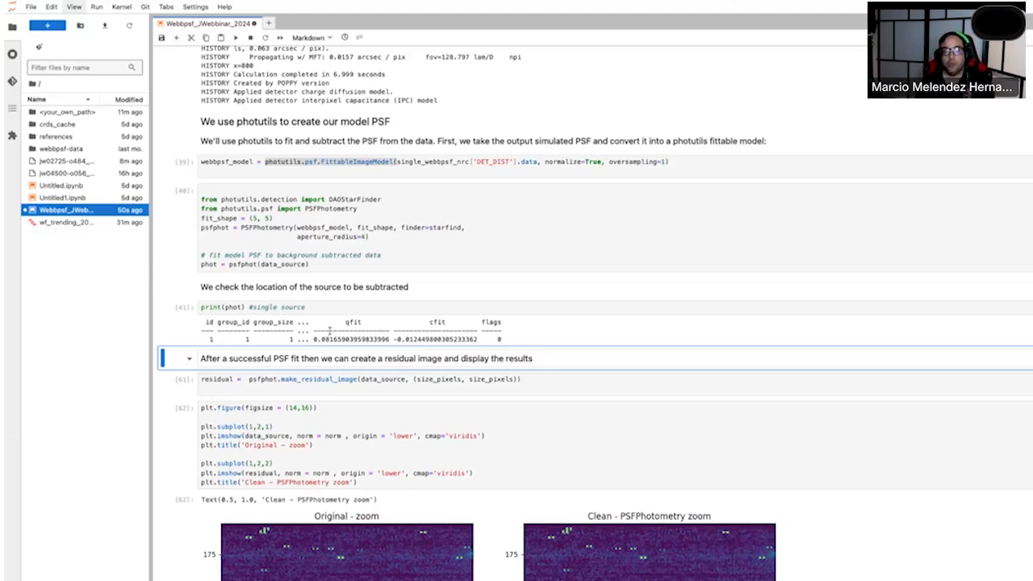
scroll("down", 3)
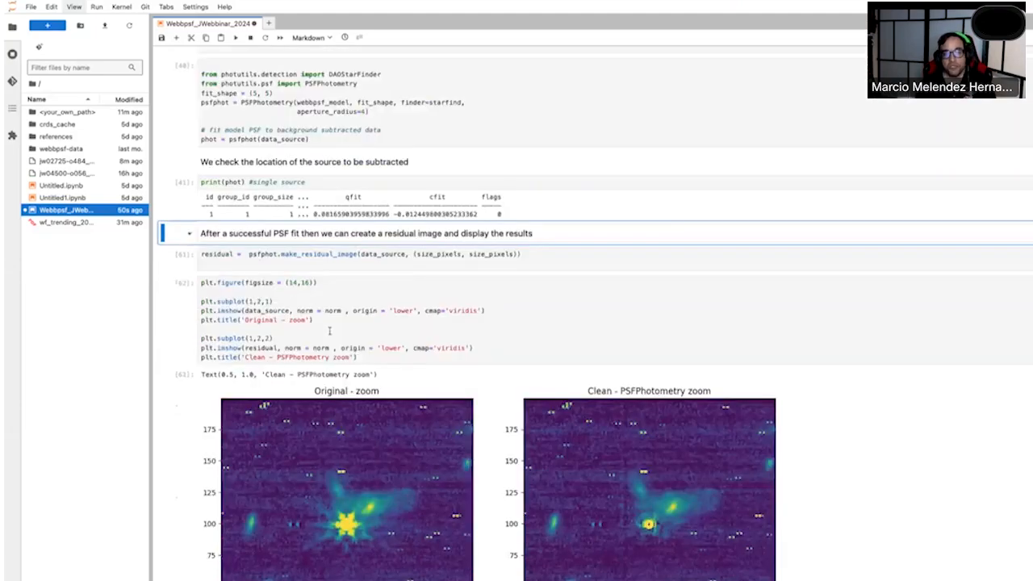
scroll("down", 3)
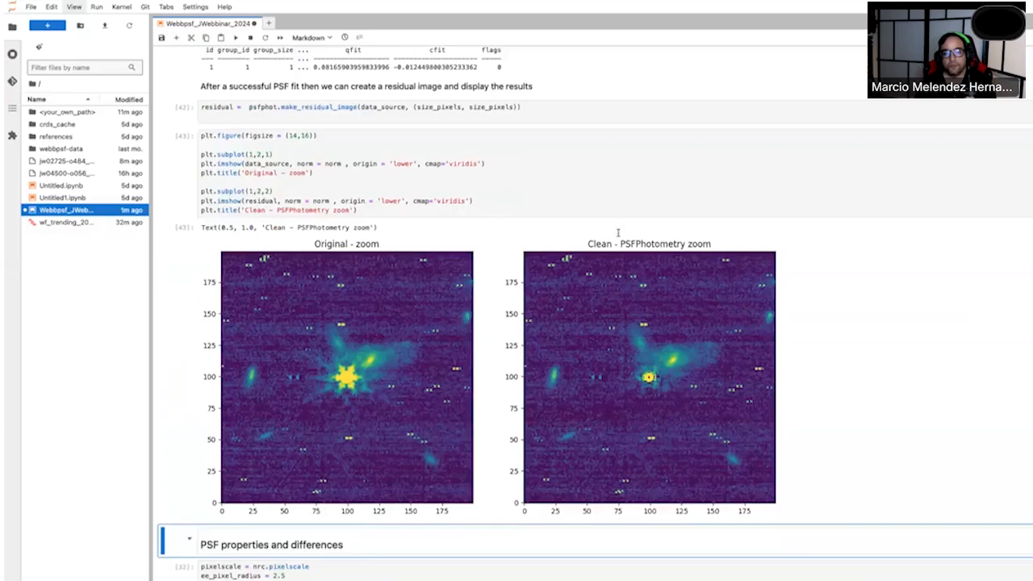
scroll("down", 3)
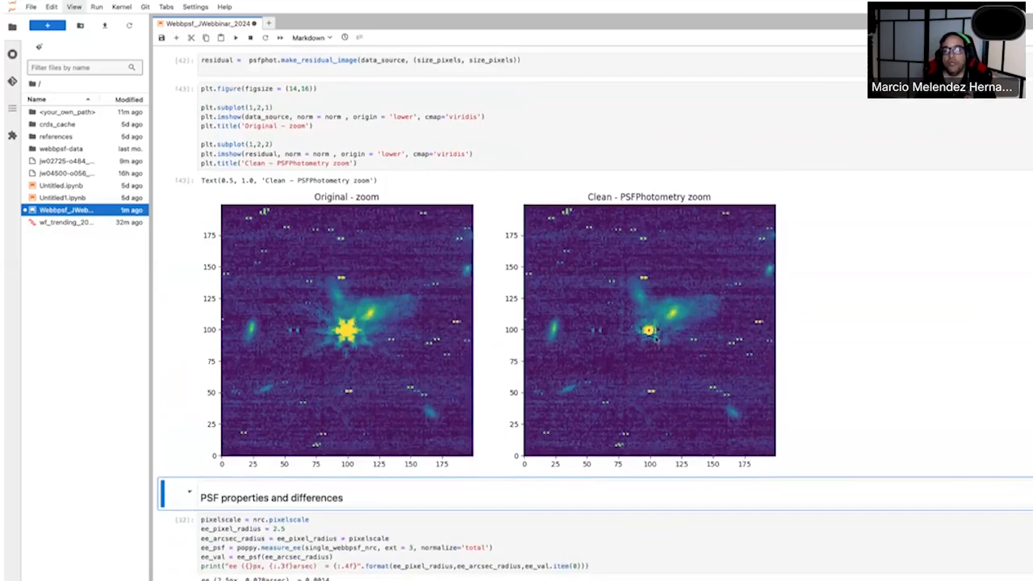
mouse_move(670, 343)
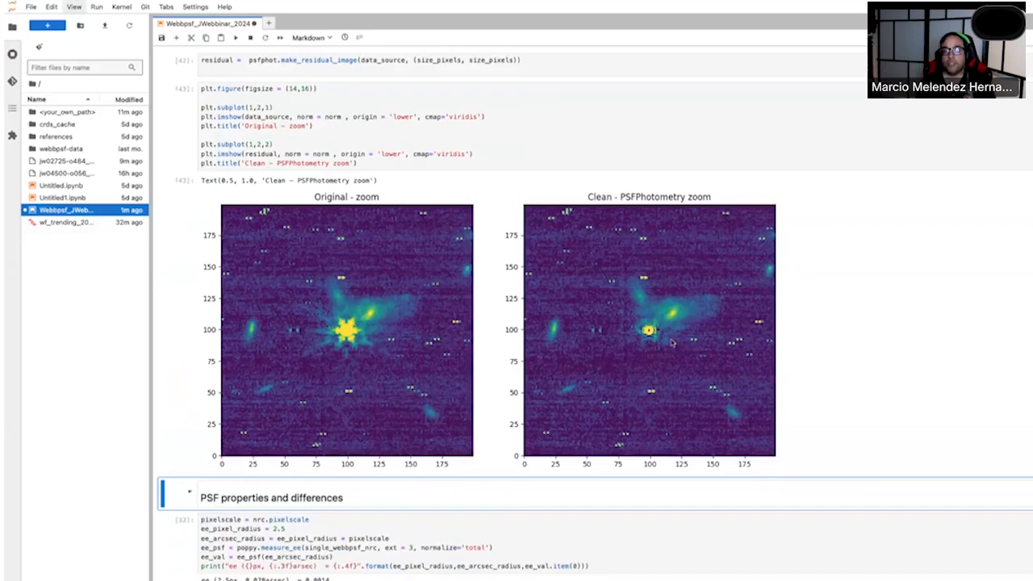